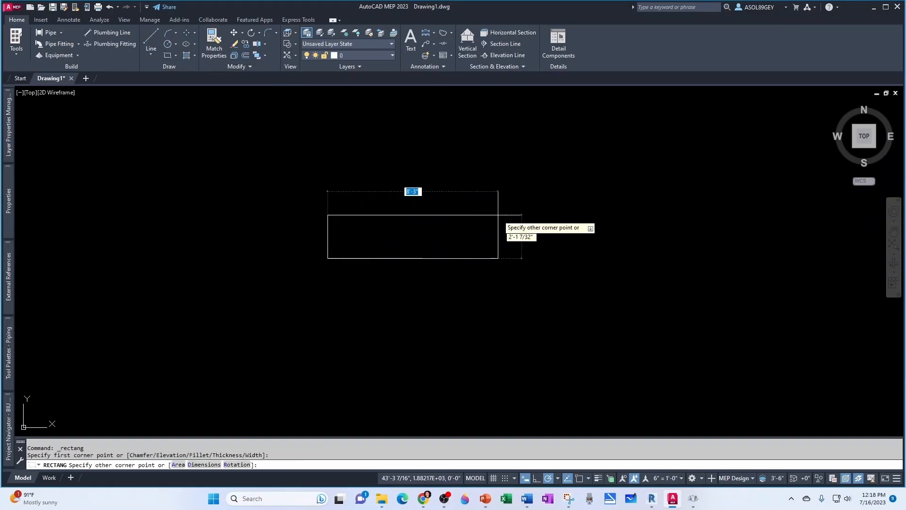
text(36")
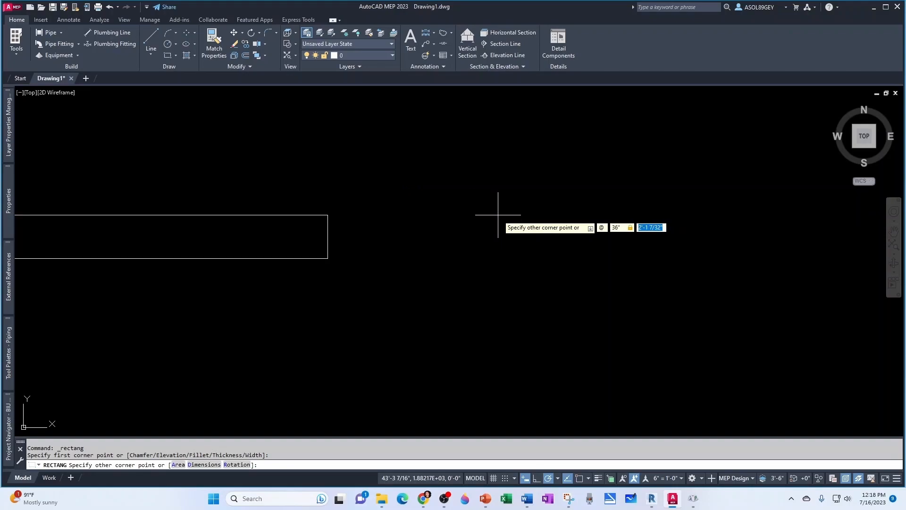
text(3)
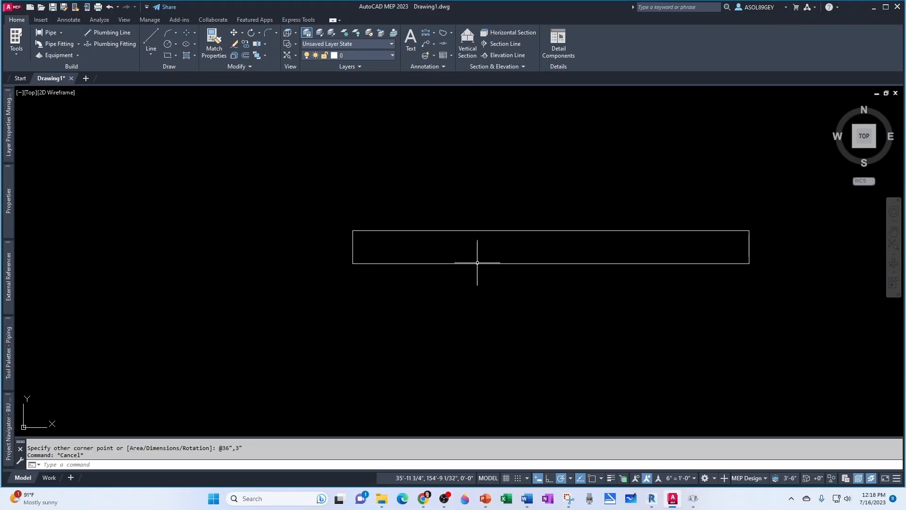
mouse_move(351, 238)
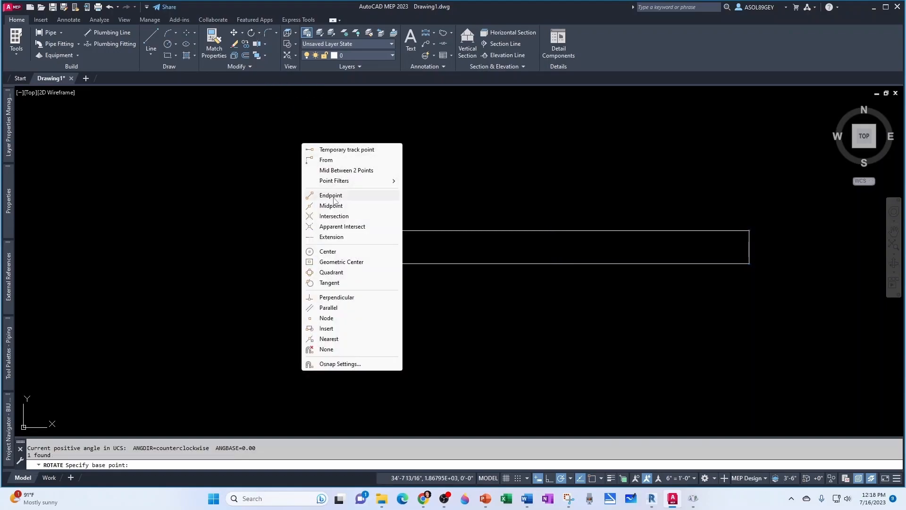
Rotate the rectangle -10° about its corner endpoint and drop a vertical line from it
click(330, 195)
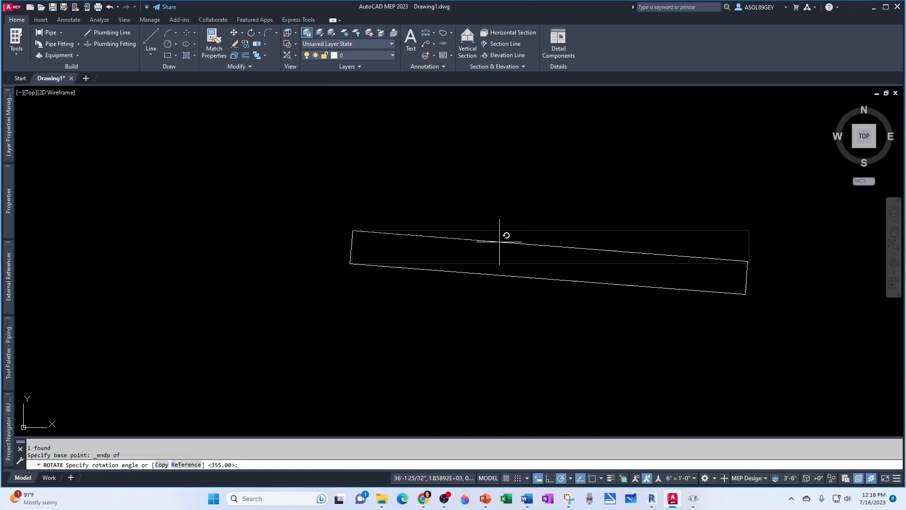
text(-10)
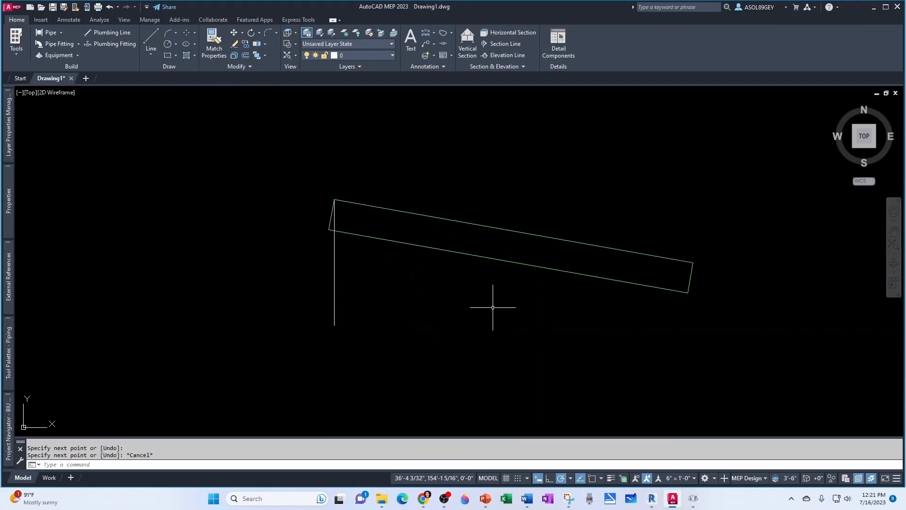
Draw the horizontal base and diagonal with Endpoint snaps, then trim the excess lines
right_click(492, 306)
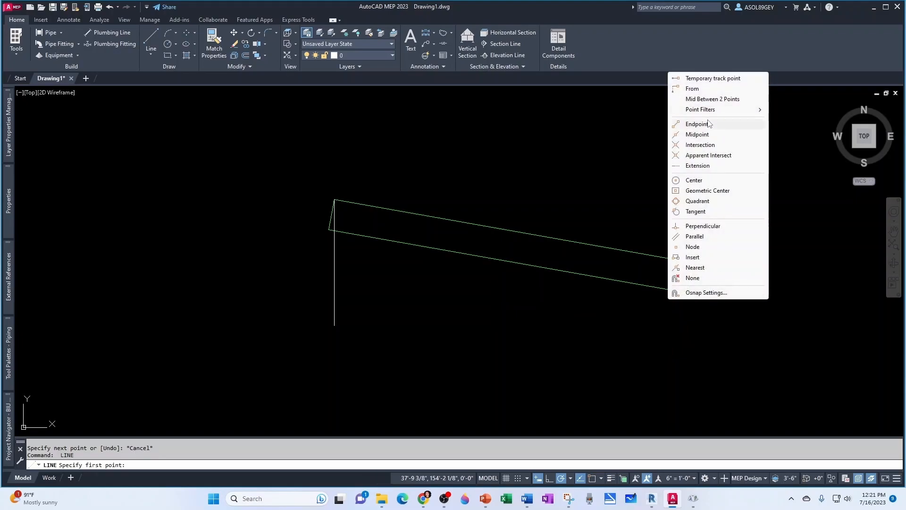
click(697, 124)
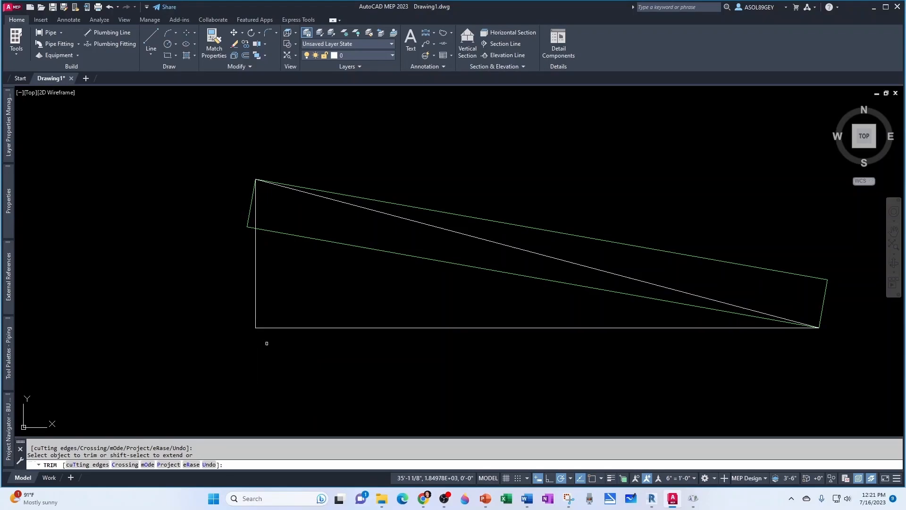
key(Escape)
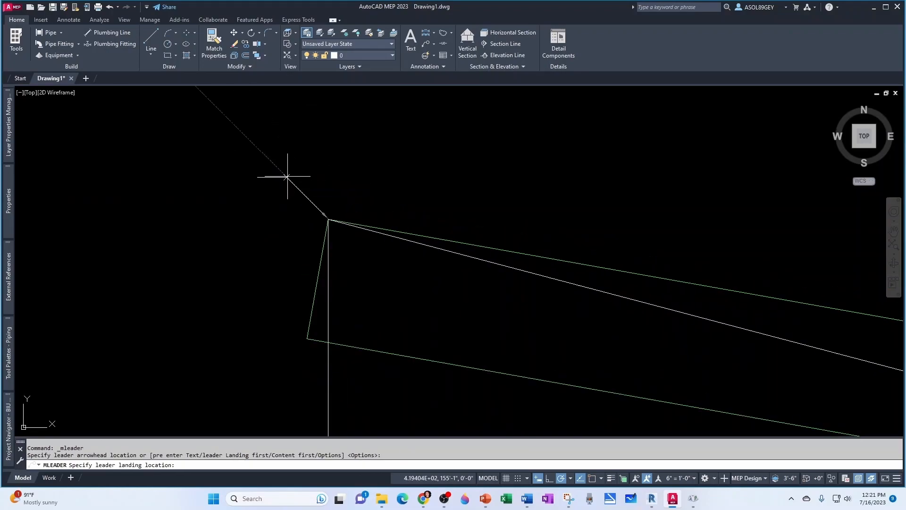
Add Top and Bottom Elevation leaders, then relabel copies as Outside Diameter and Length
click(288, 177)
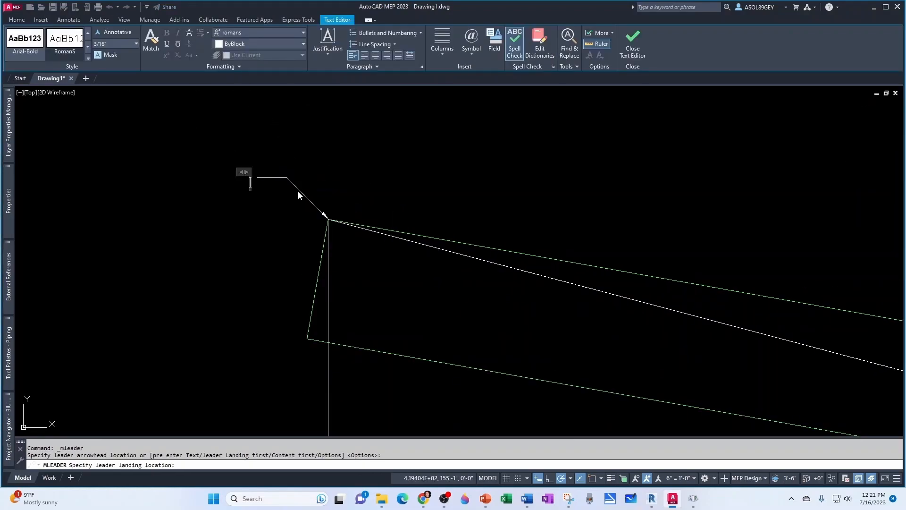
text(Top Elevatio)
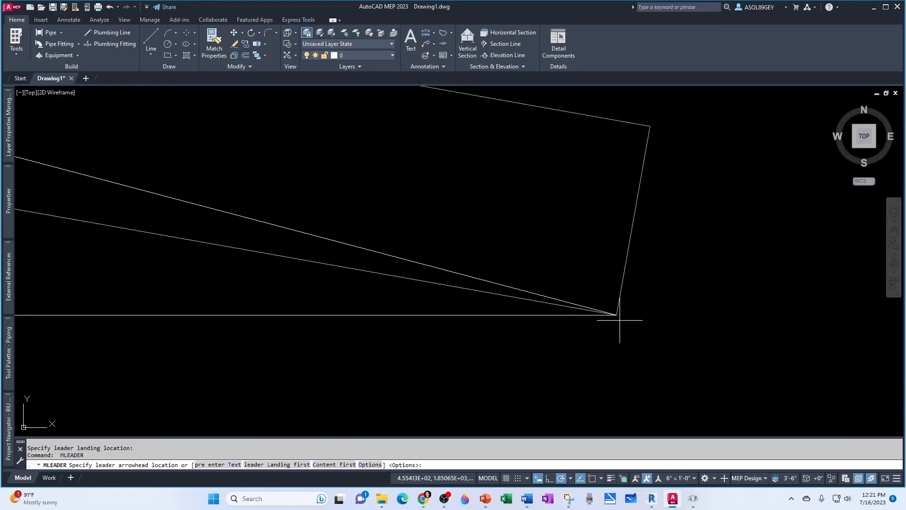
click(620, 320)
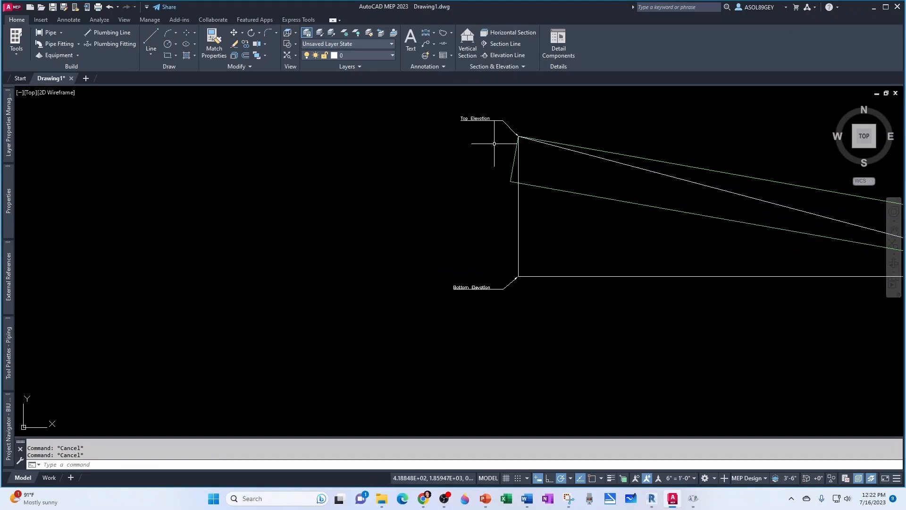
scroll(down, 3)
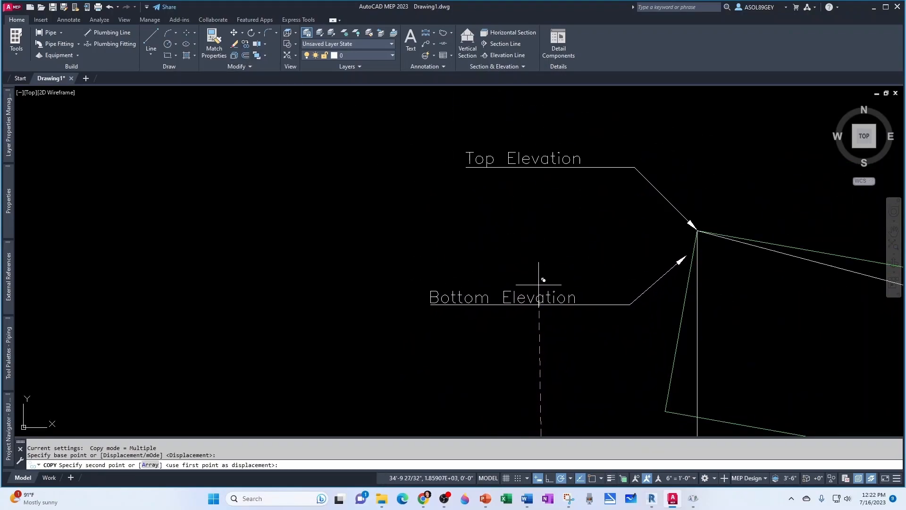
double_click(503, 297)
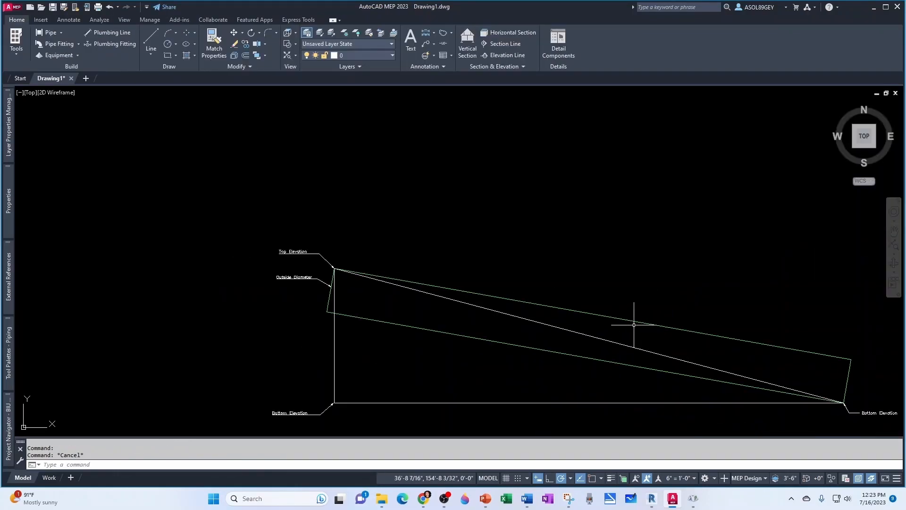
click(294, 277)
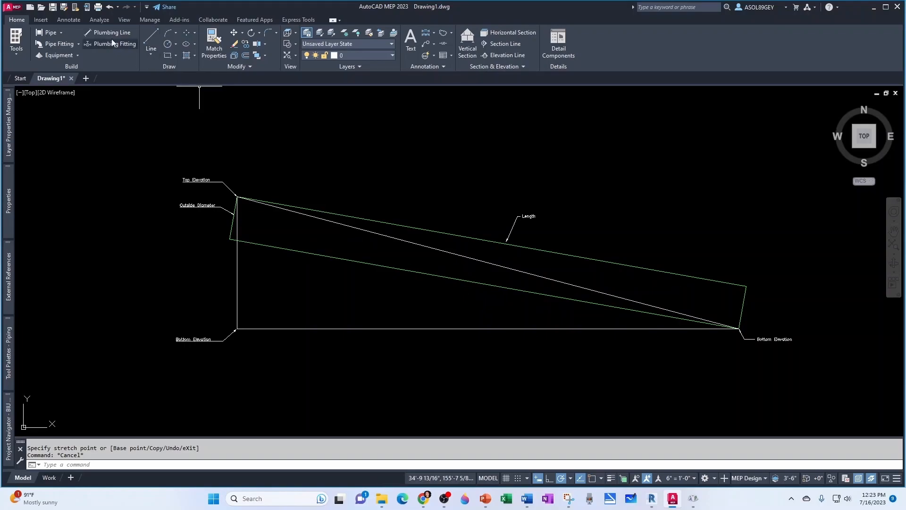
Add the 3'-0" aligned length dimension and two 5° angle dimensions along the diagonal
click(68, 18)
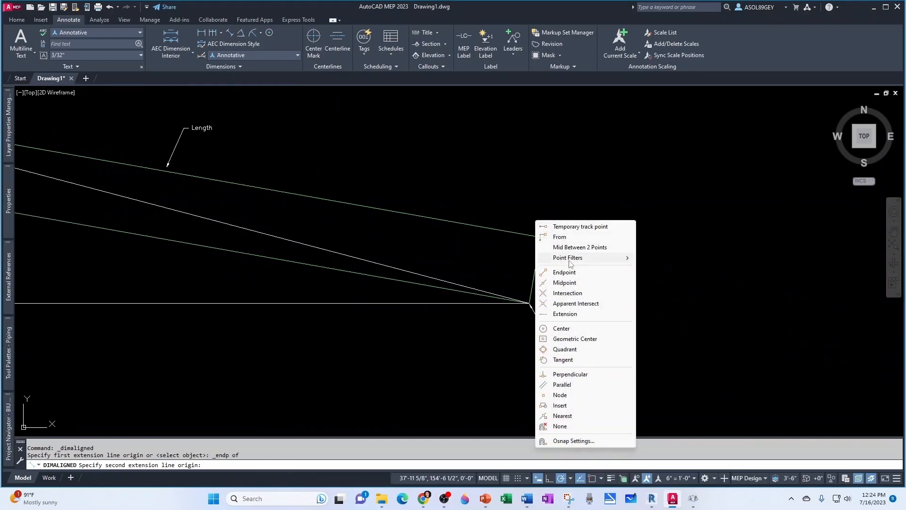
click(564, 272)
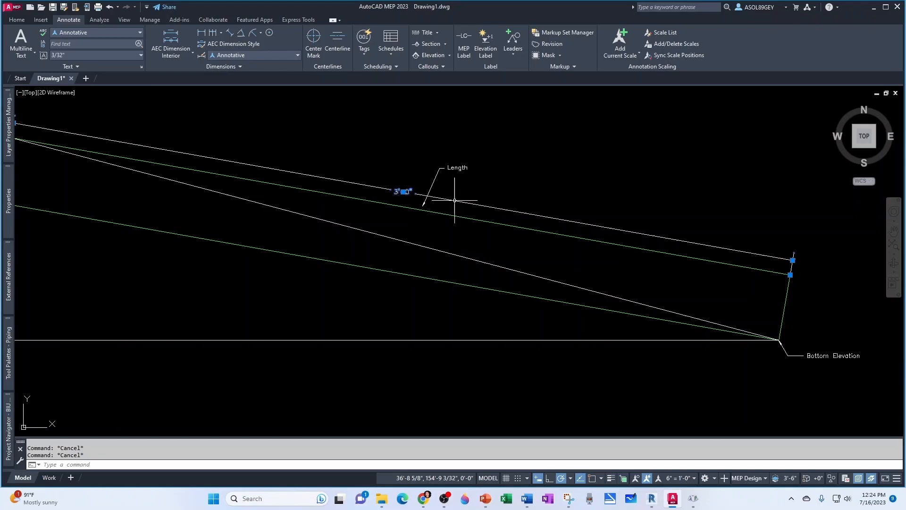
click(16, 20)
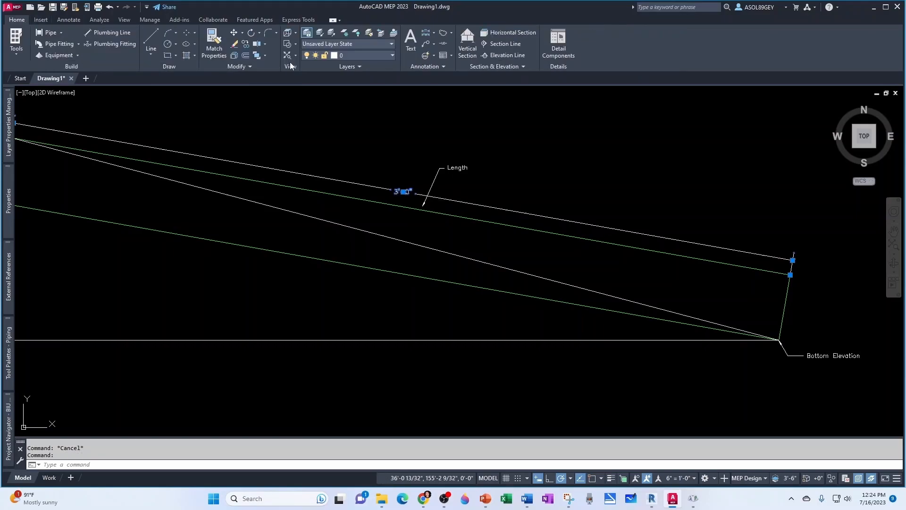
click(391, 55)
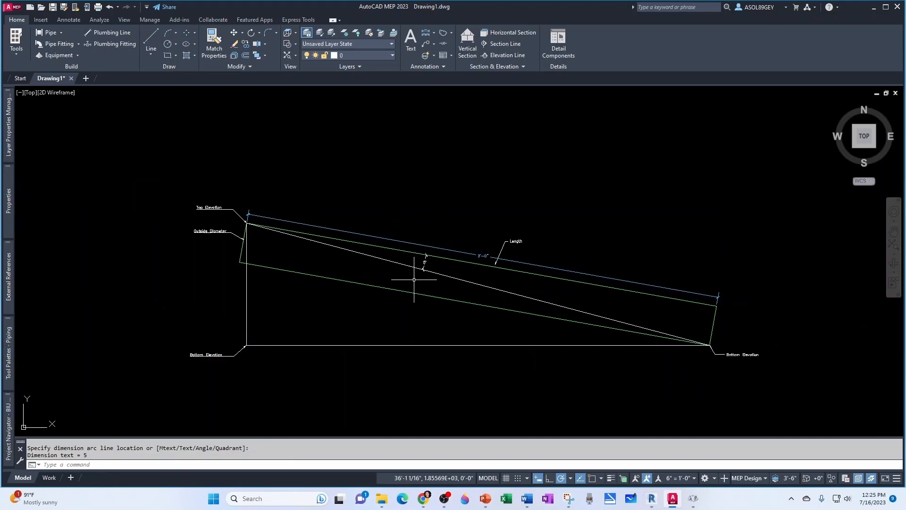
mouse_move(552, 312)
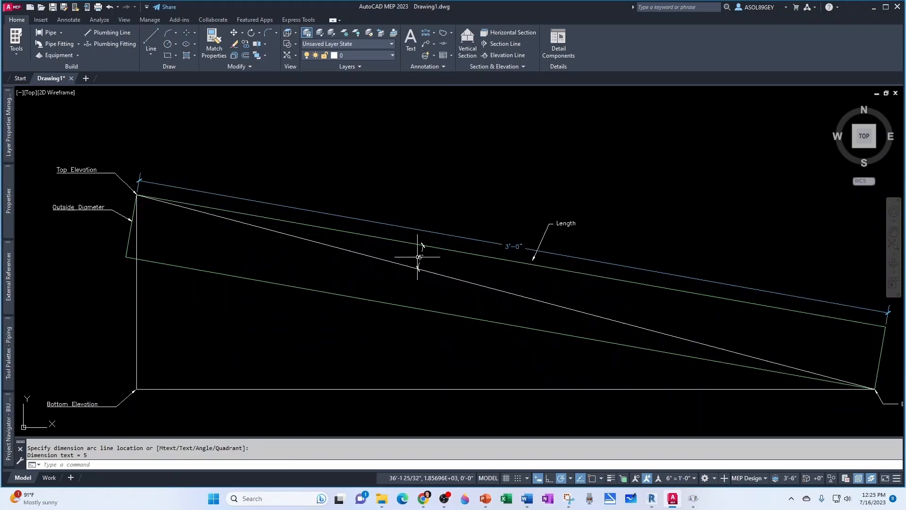
click(420, 257)
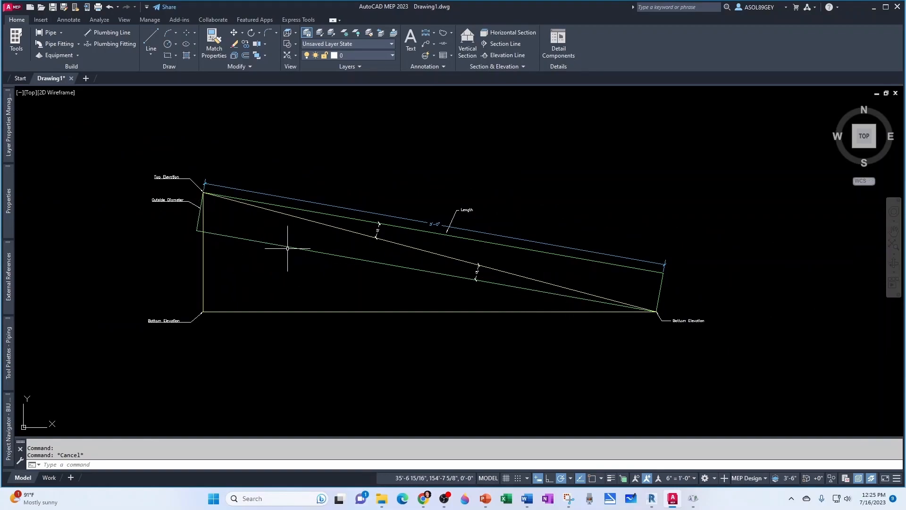
mouse_move(195, 223)
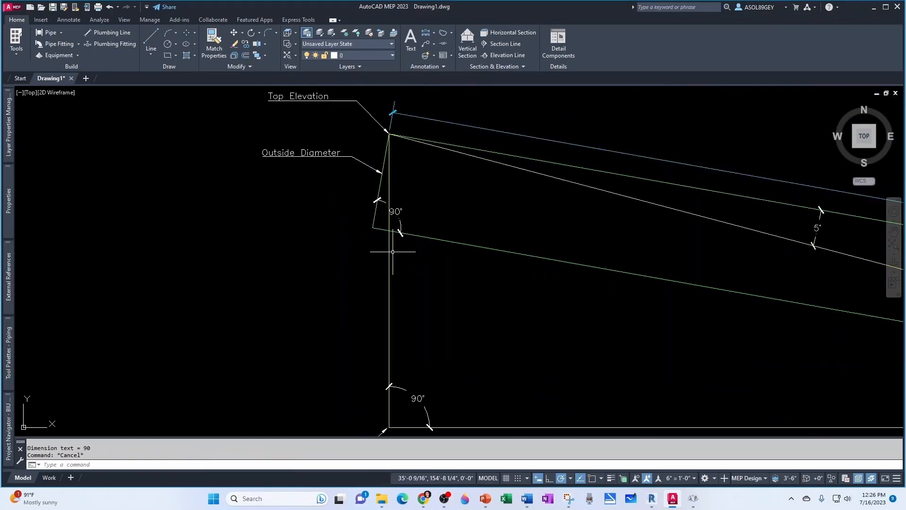
Dimension the 90° angles at outside-diameter/pipe-edge and vertical/base line corners
scroll(down, 3)
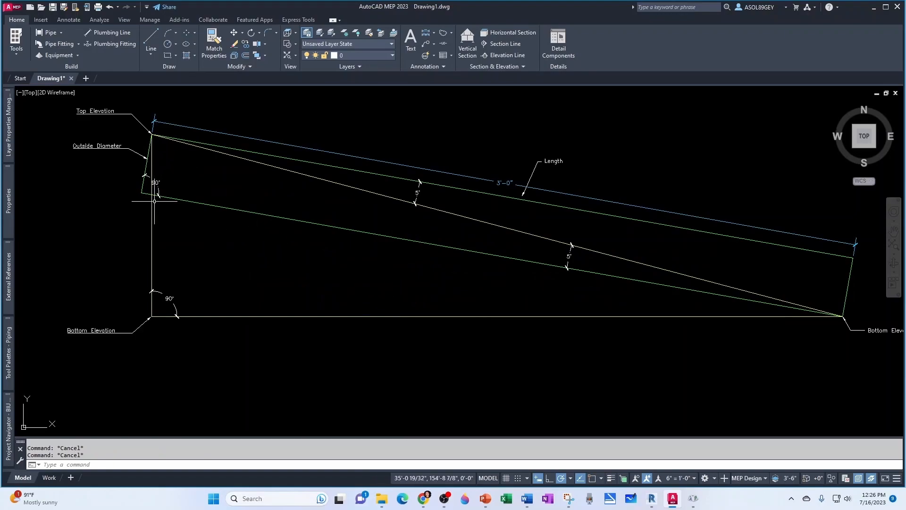
mouse_move(203, 132)
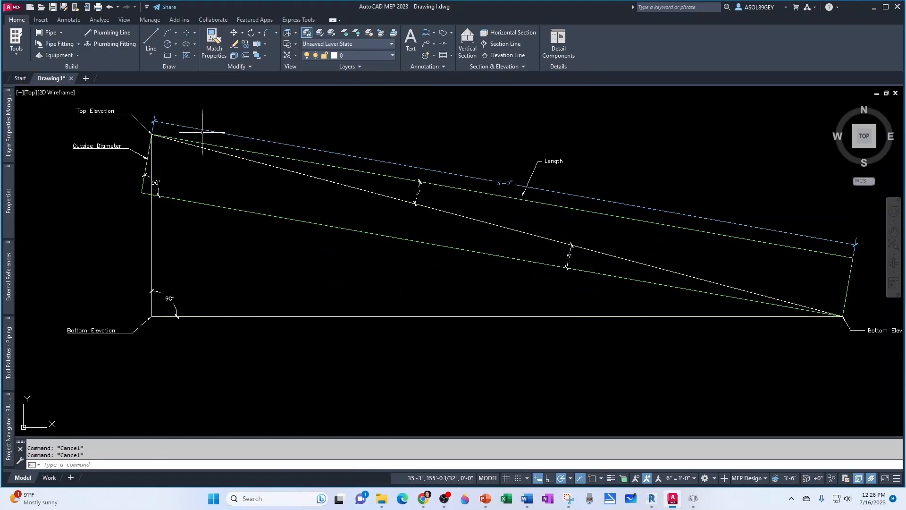
mouse_move(674, 288)
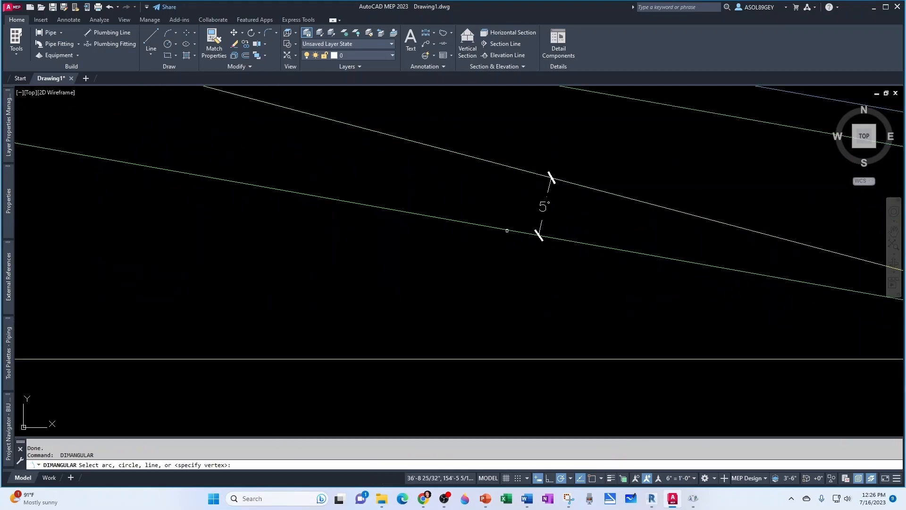
Dimension the lower pipe edge and centreline against the base line as 10° and 15°
click(506, 231)
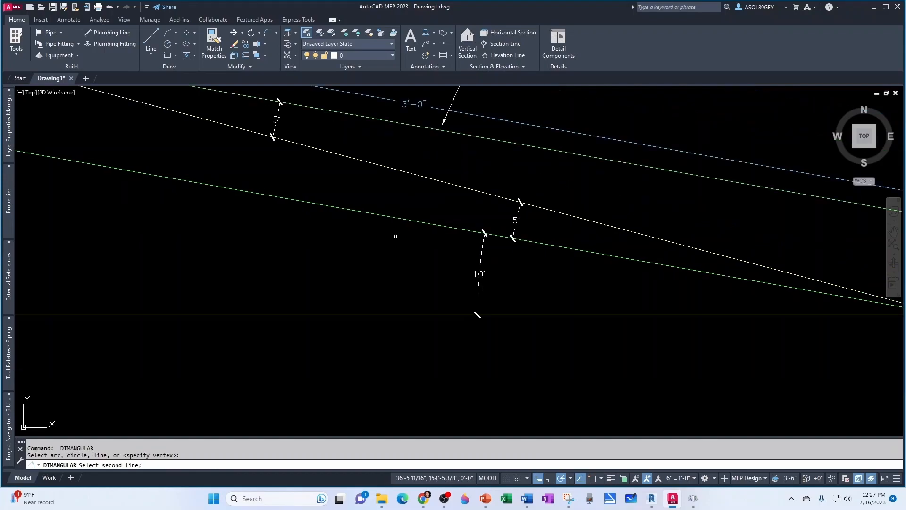
click(405, 281)
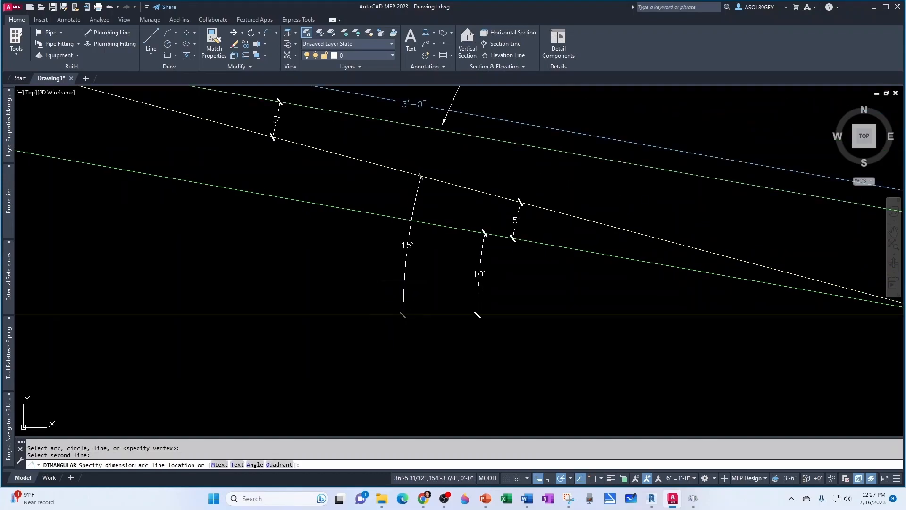
key(Escape)
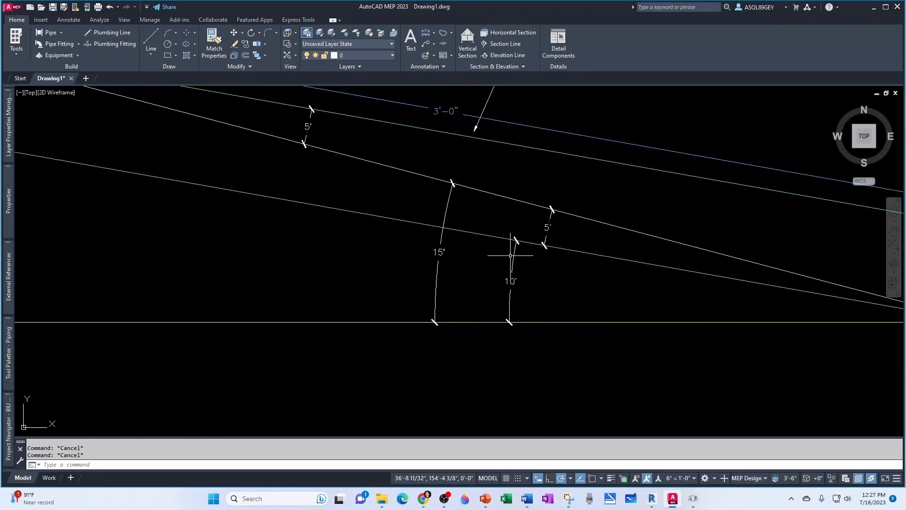
mouse_move(430, 312)
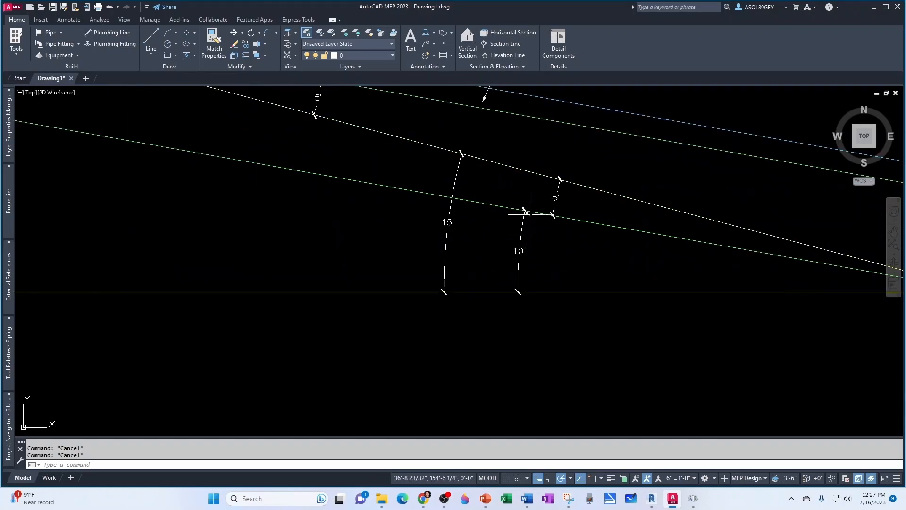
mouse_move(513, 280)
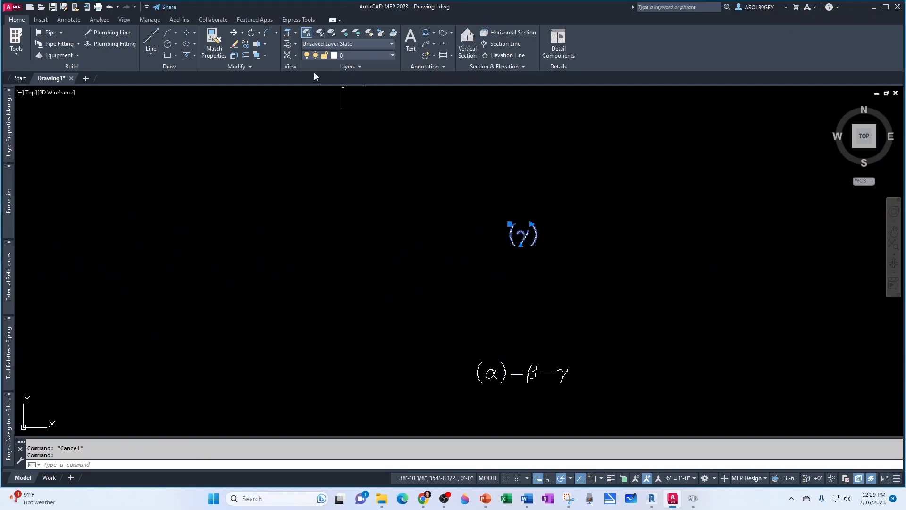
Place α, β, γ MText labels beside the angles and write (α)=β−γ
click(334, 286)
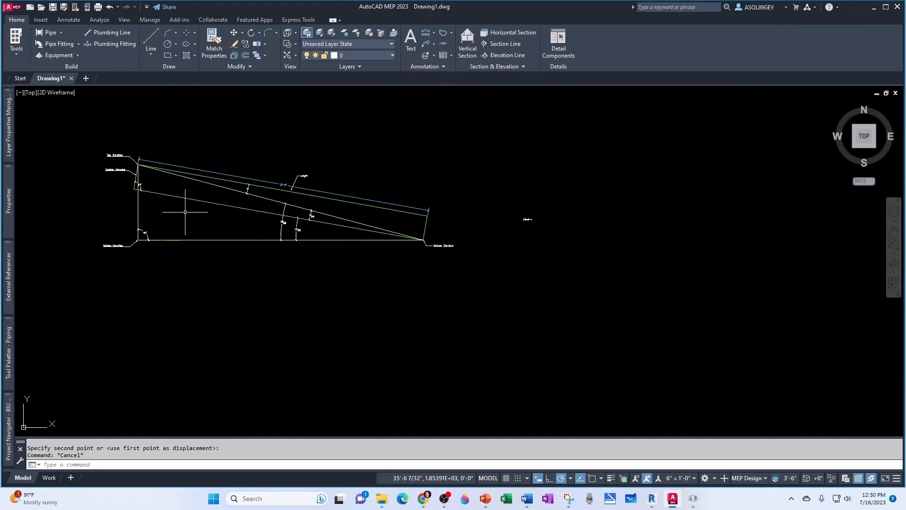
mouse_move(289, 242)
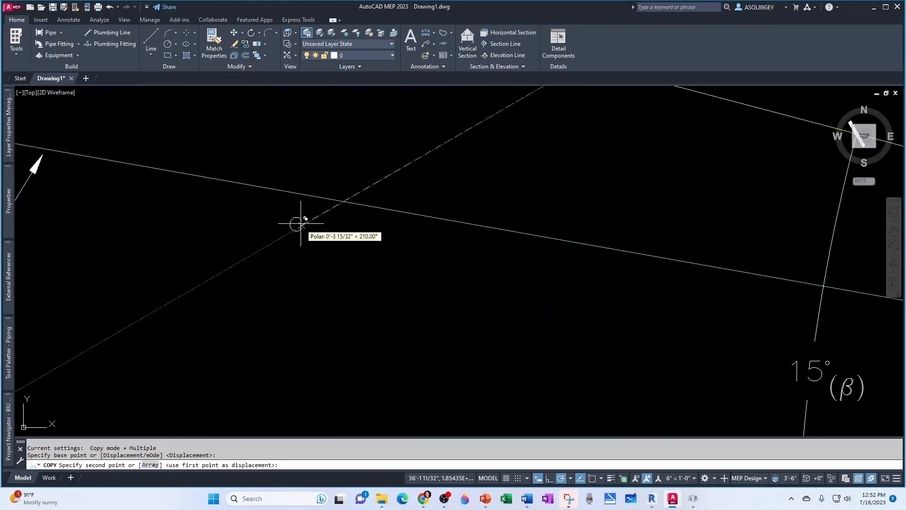
Copy a Greek label beside the top 90° dimension and open its text for editing
key(Escape)
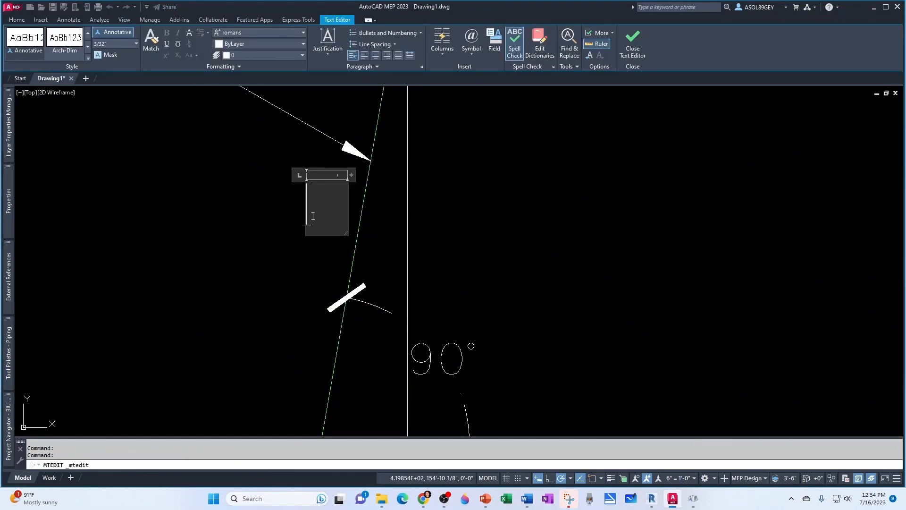
click(633, 44)
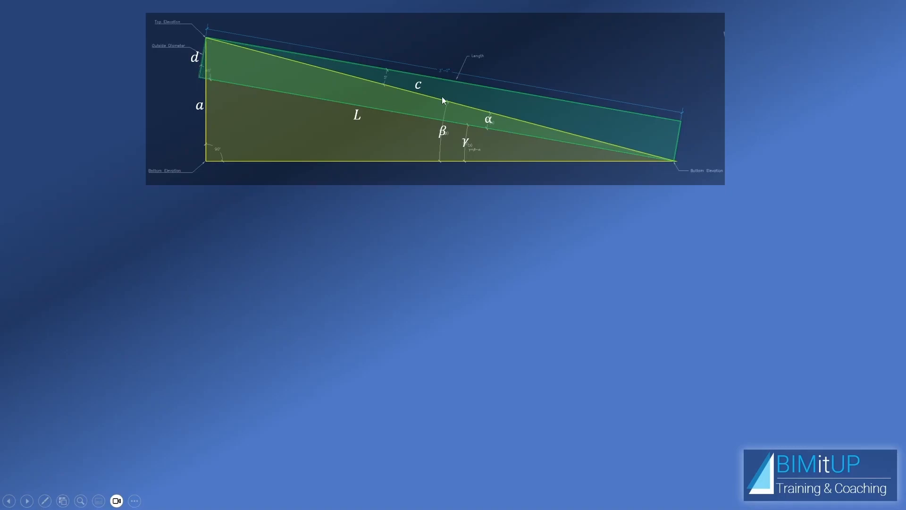
mouse_move(641, 157)
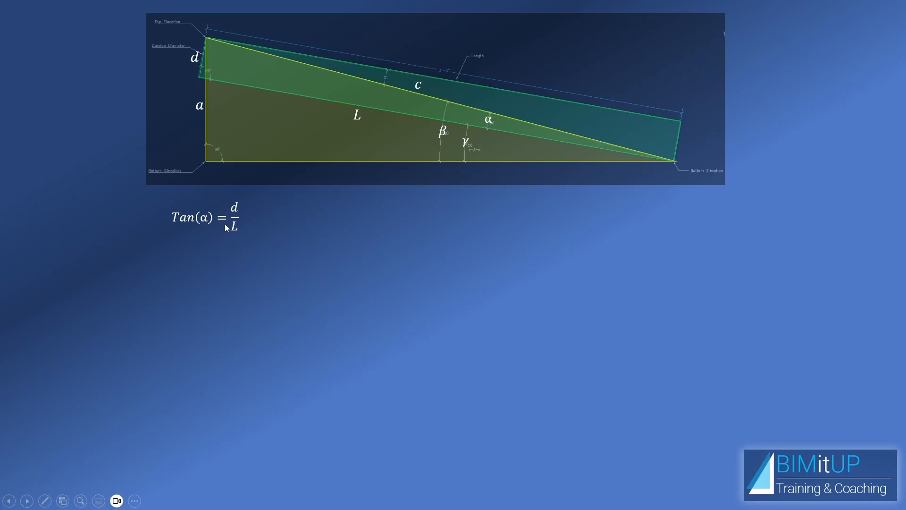
mouse_move(231, 76)
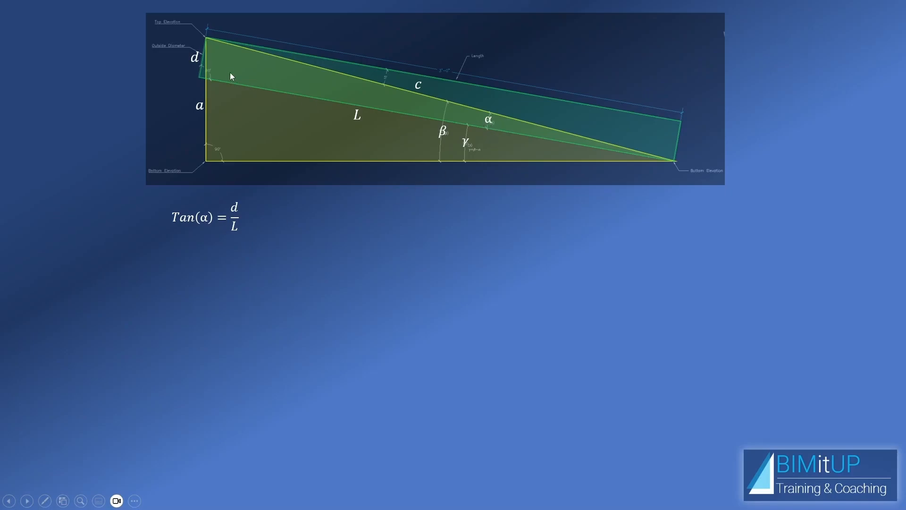
mouse_move(202, 82)
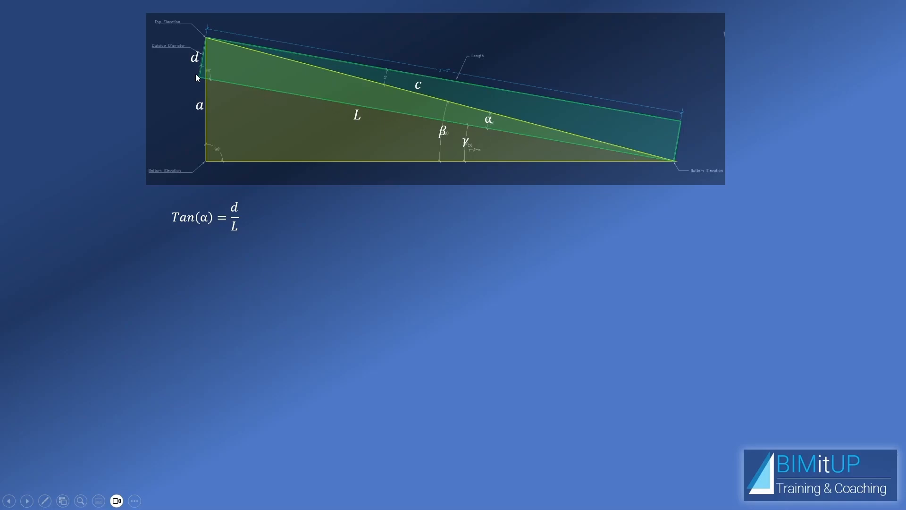
mouse_move(218, 235)
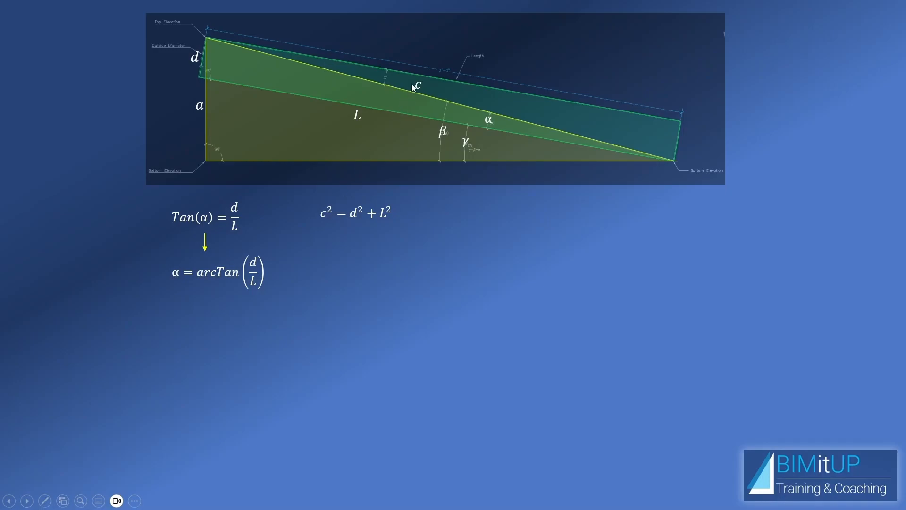
mouse_move(237, 77)
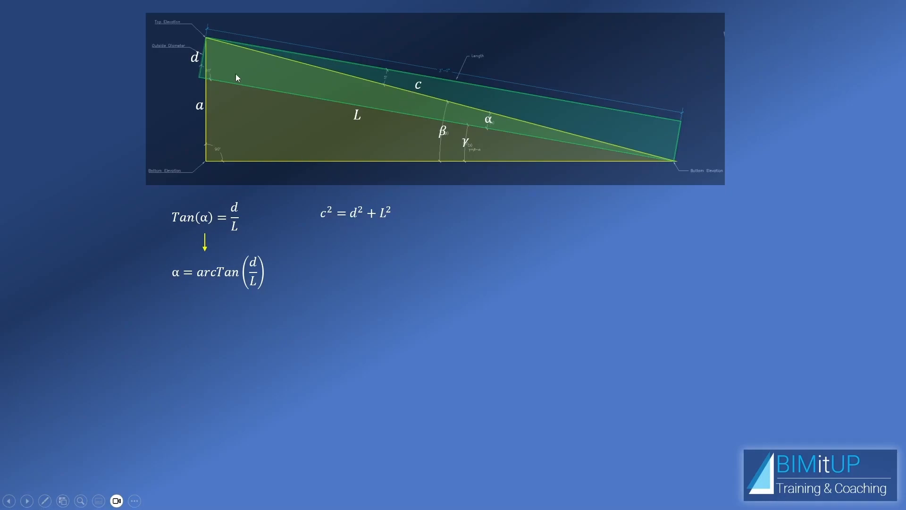
mouse_move(214, 100)
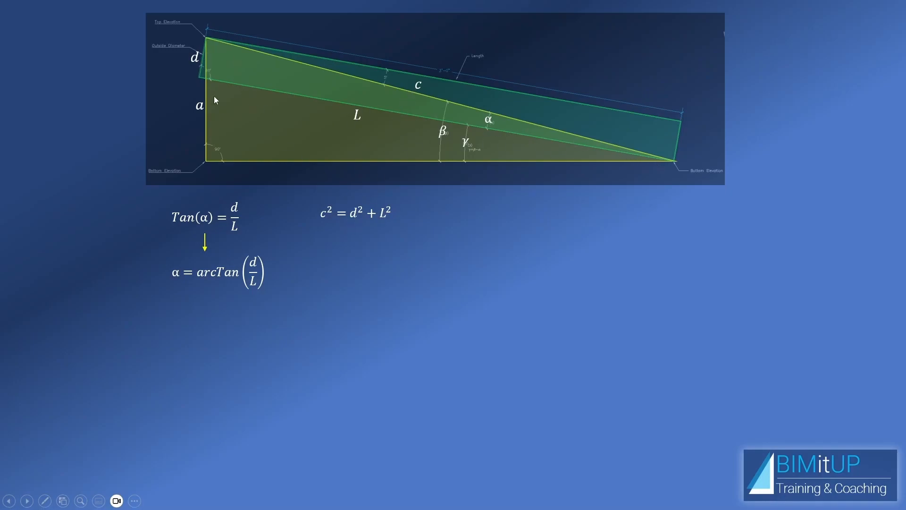